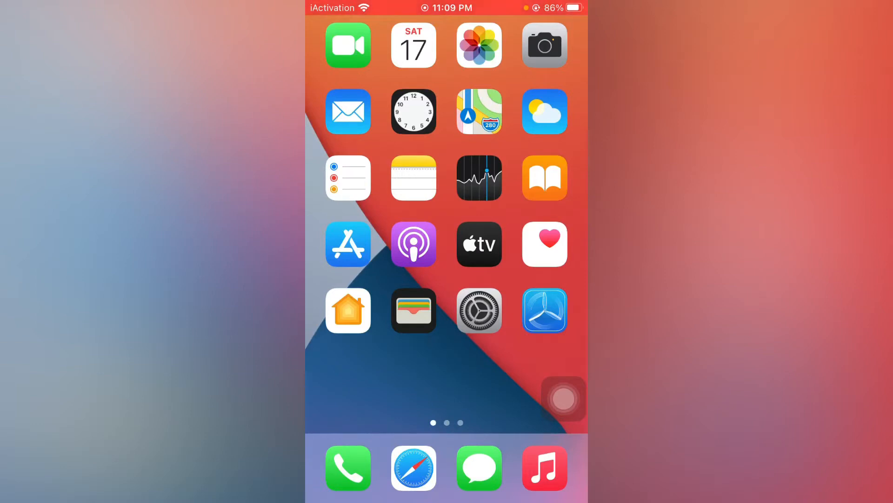
Swipe to the second Home Screen page, where the Snapchat icon is
{"action": "scroll", "scroll_direction": "left", "scroll_amount": 3}
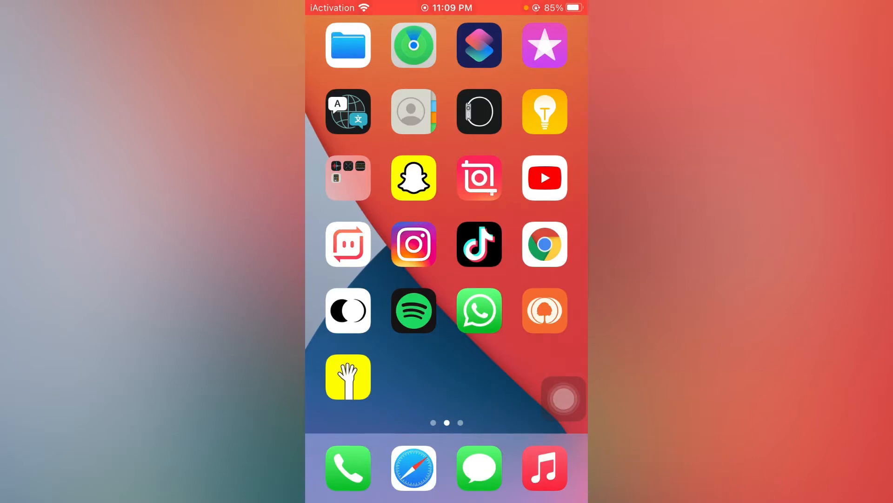
Launch Snapchat and turn on Dark Mode from Control Center so Chat turns dark
{"action": "left_click", "coordinate": [413, 178]}
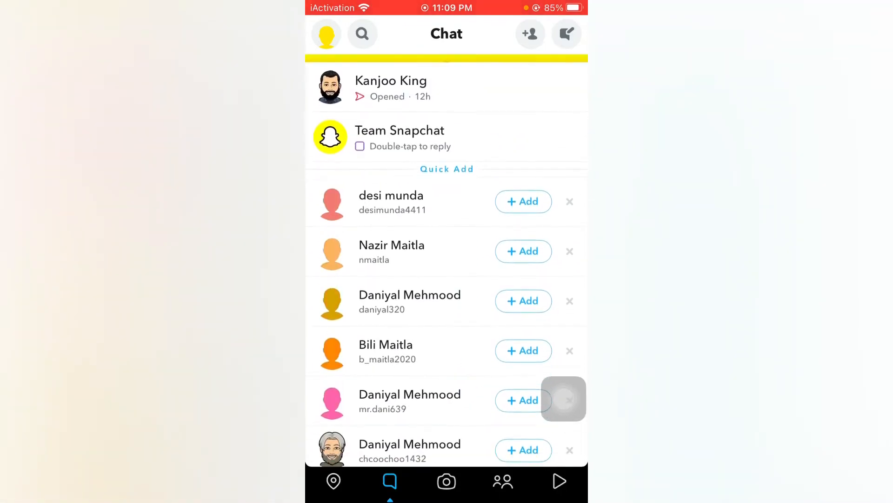
{"action": "left_click", "coordinate": [327, 33]}
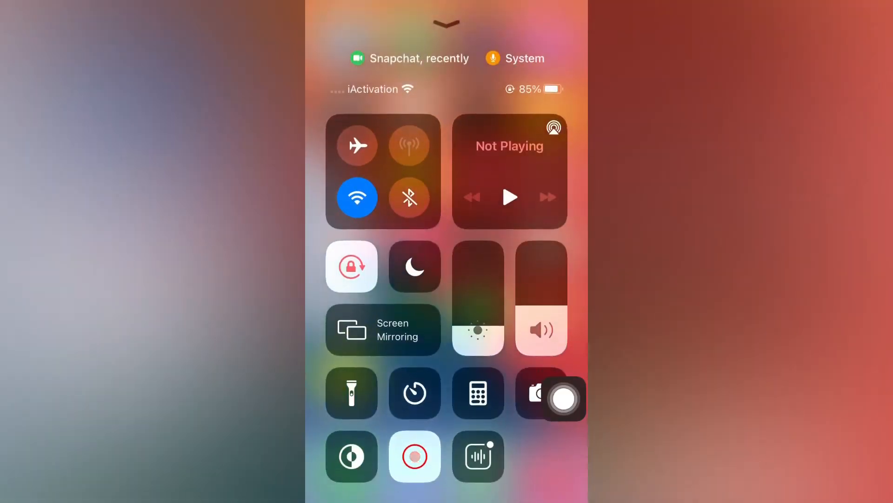
{"action": "left_click", "coordinate": [351, 456]}
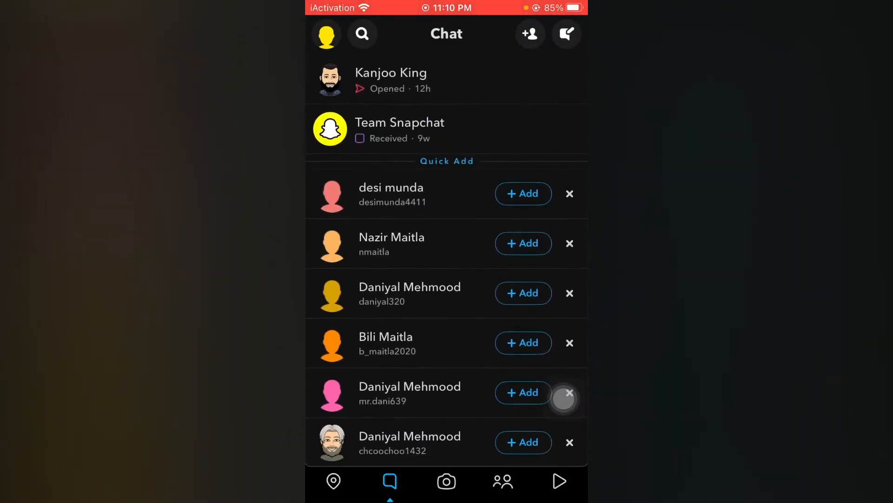
Open the Bitmoji profile and scroll down to the New in Snapchat Cameos section
{"action": "left_click", "coordinate": [325, 34]}
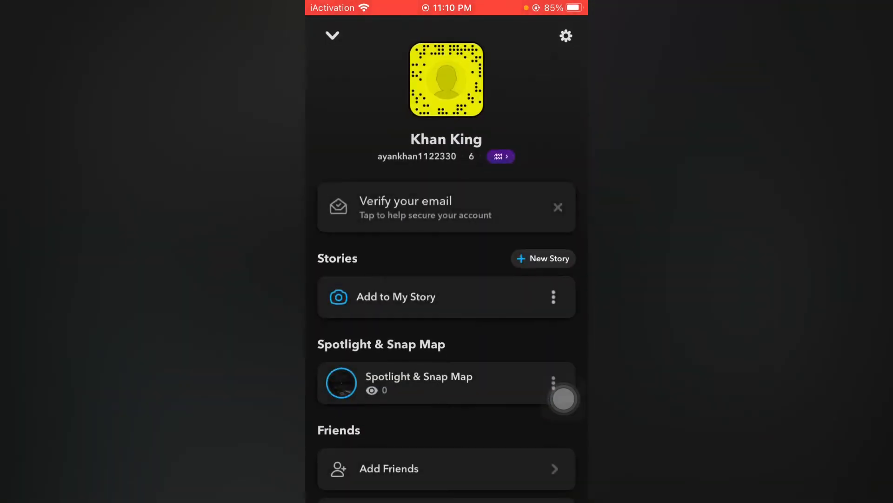
{"action": "scroll", "scroll_direction": "down", "scroll_amount": 3}
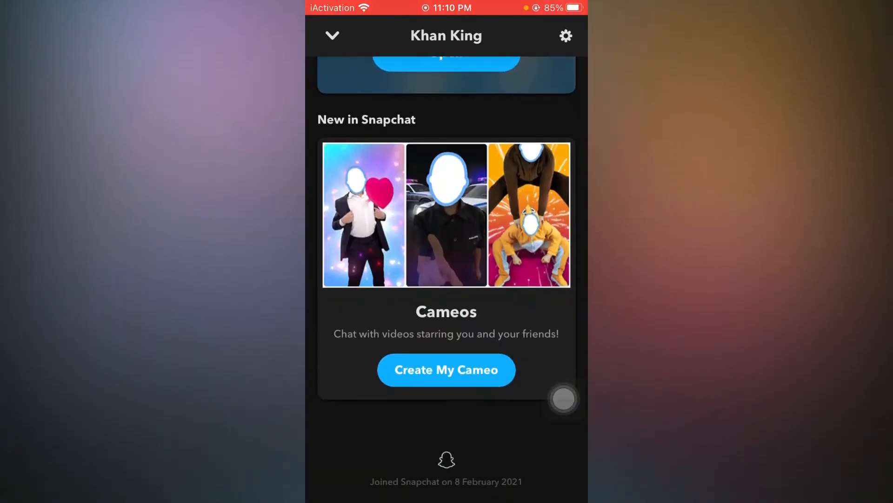
{"action": "scroll", "scroll_direction": "down", "scroll_amount": 3}
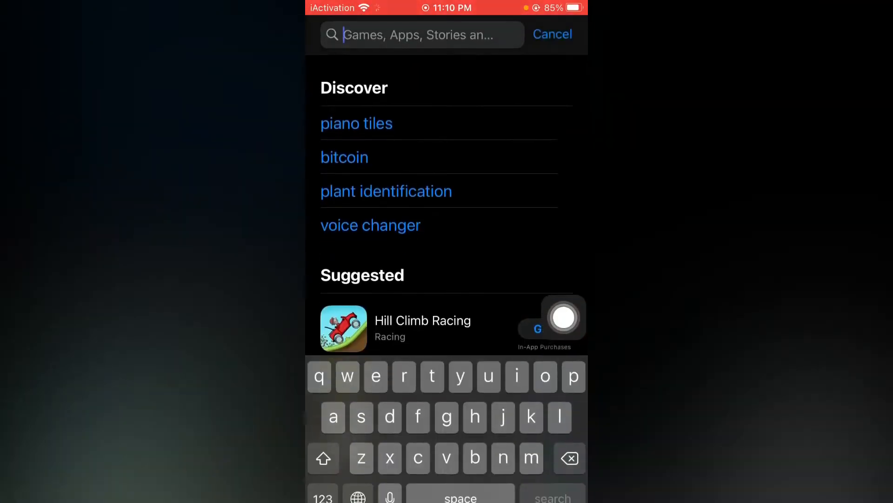
Enter 'sna' in the App Store search field
{"action": "type", "text": "sna"}
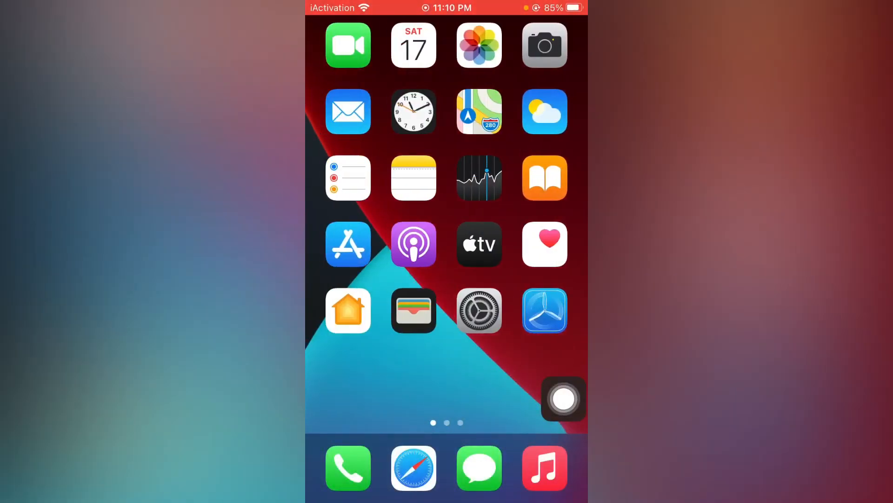
Search the App Store for TestFlight by typing 'te' and picking the suggestion
{"action": "scroll", "scroll_direction": "left", "scroll_amount": 3}
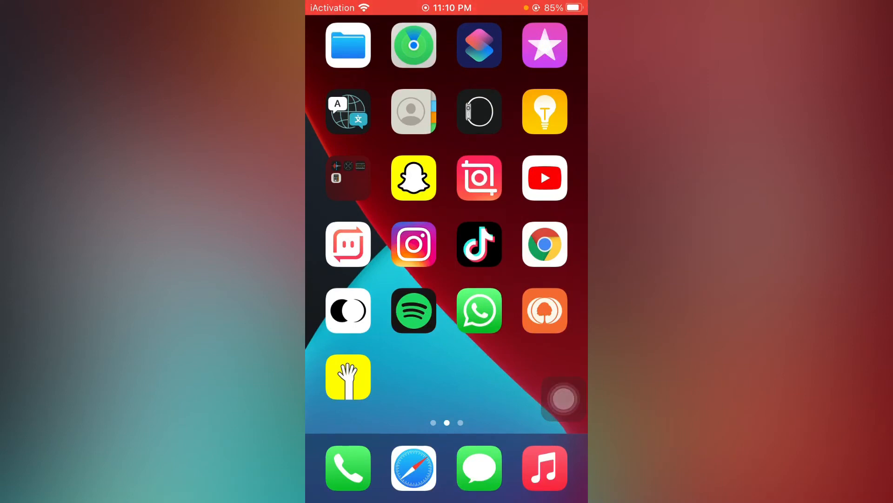
{"action": "scroll", "scroll_direction": "right", "scroll_amount": 3}
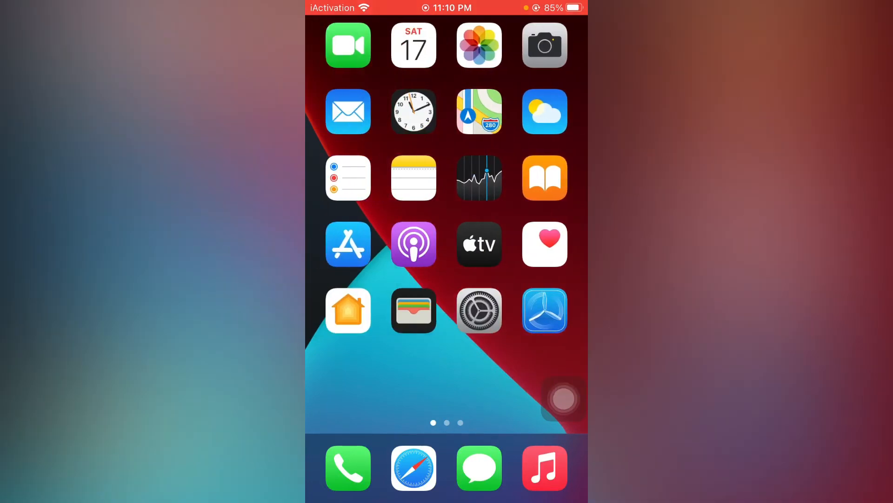
{"action": "scroll", "scroll_direction": "left", "scroll_amount": 3}
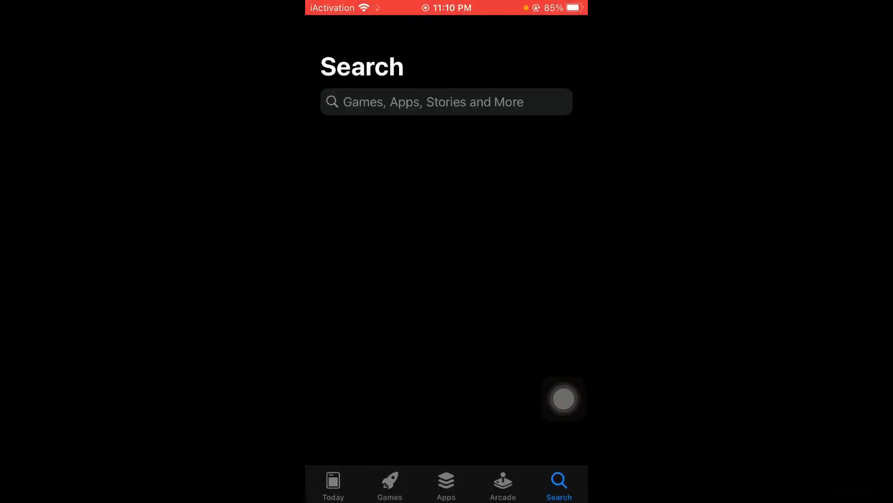
{"action": "type", "text": "test"}
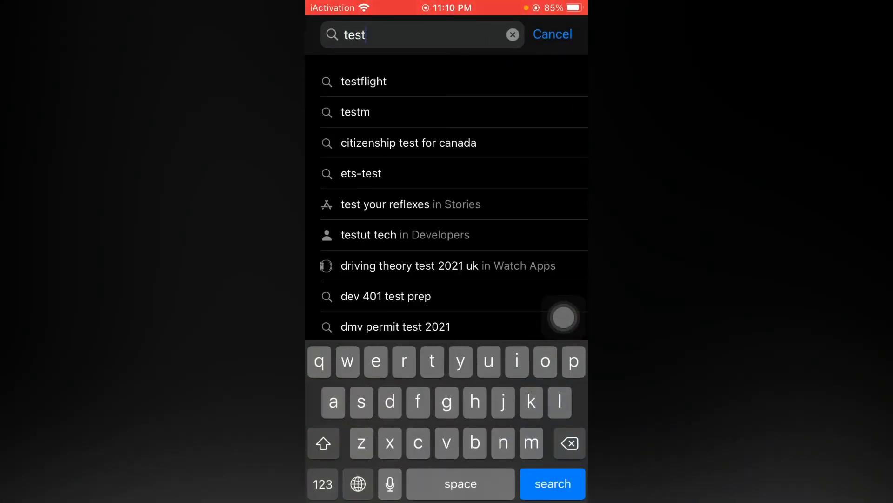
{"action": "left_click", "coordinate": [363, 81]}
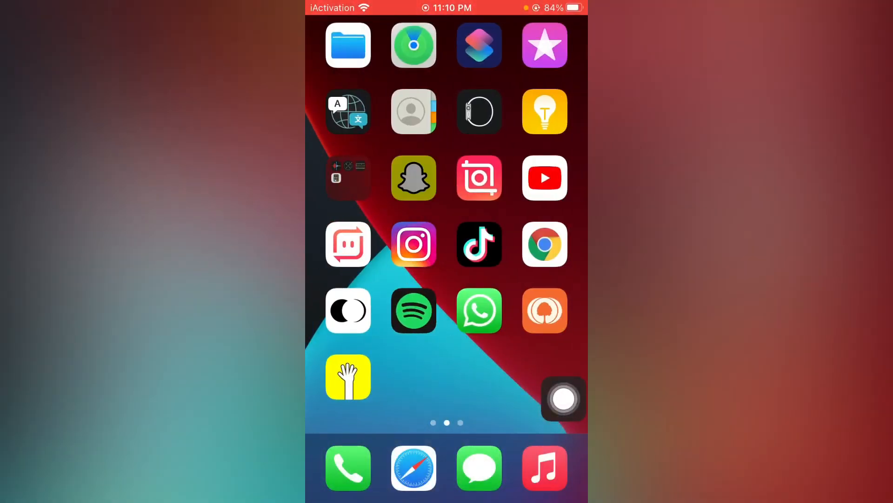
Open Snapchat Settings and scroll down to the Log Out account actions
{"action": "left_click", "coordinate": [414, 178]}
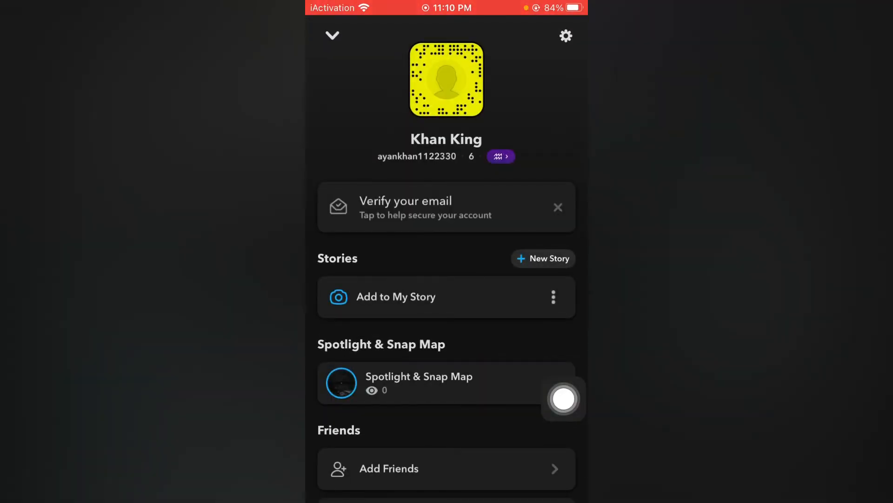
{"action": "left_click", "coordinate": [565, 35]}
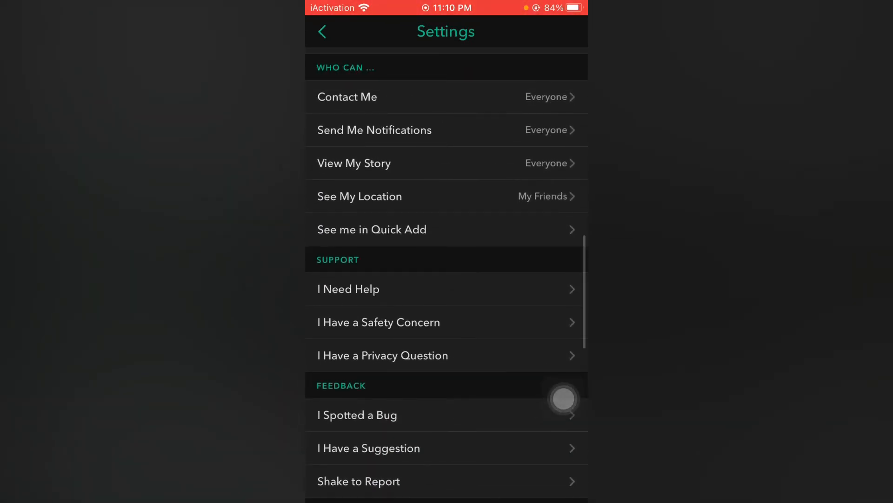
{"action": "scroll", "scroll_direction": "down", "scroll_amount": 3}
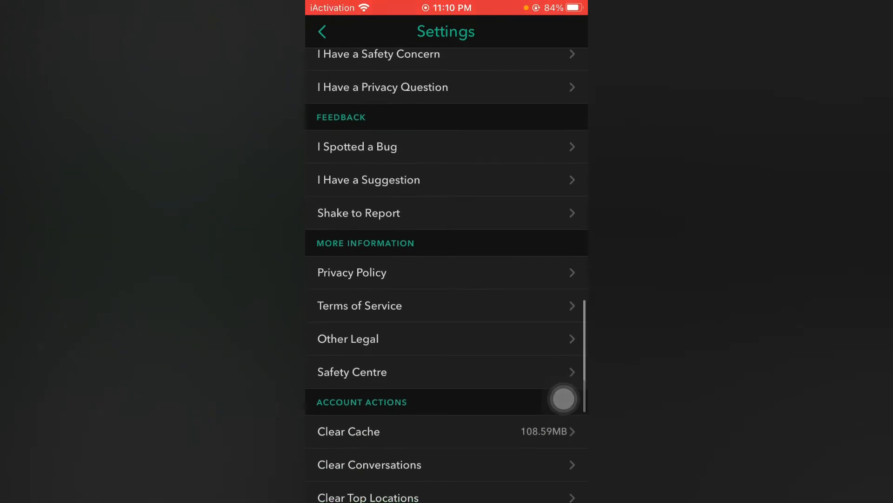
{"action": "scroll", "scroll_direction": "down", "scroll_amount": 3}
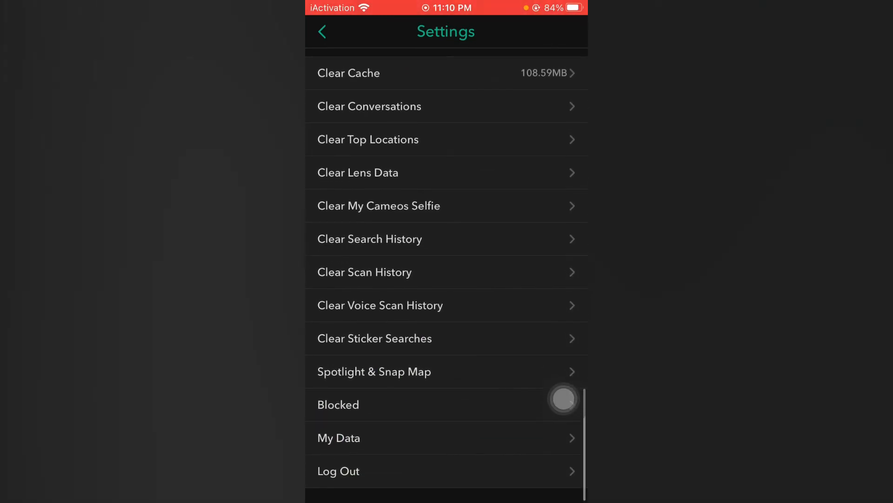
{"action": "scroll", "scroll_direction": "down", "scroll_amount": 3}
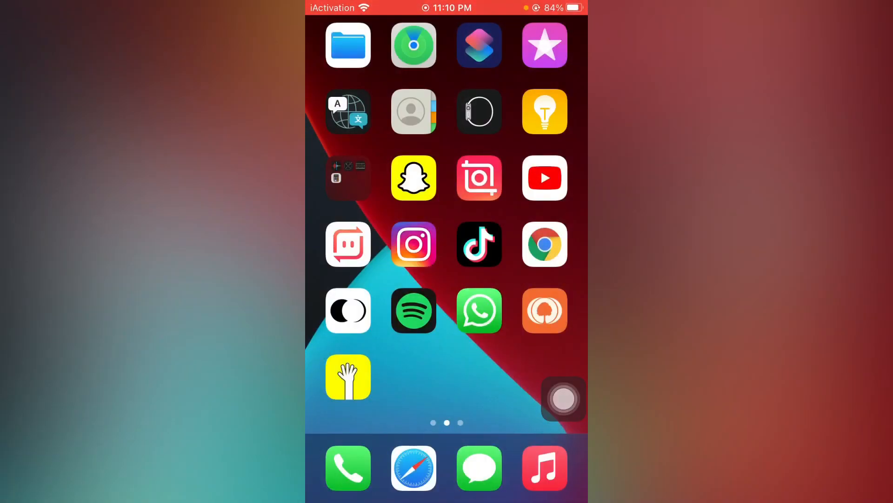
{"action": "left_click", "coordinate": [413, 178]}
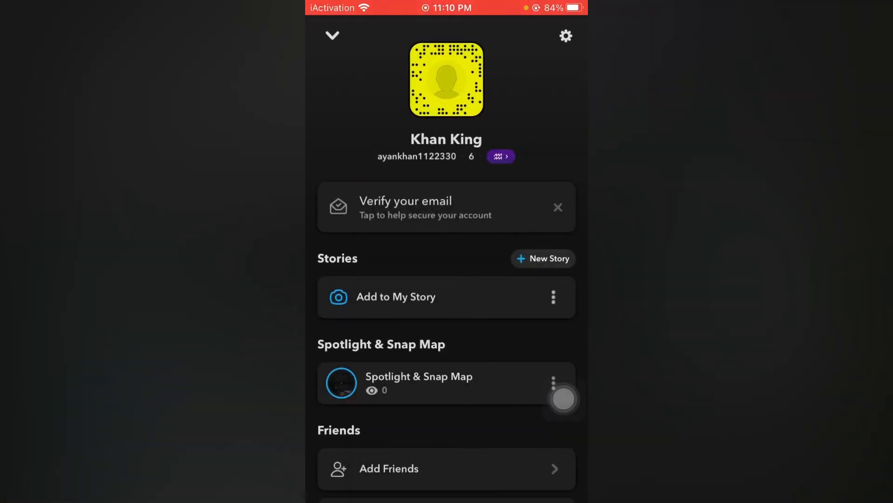
{"action": "scroll", "scroll_direction": "down", "scroll_amount": 3}
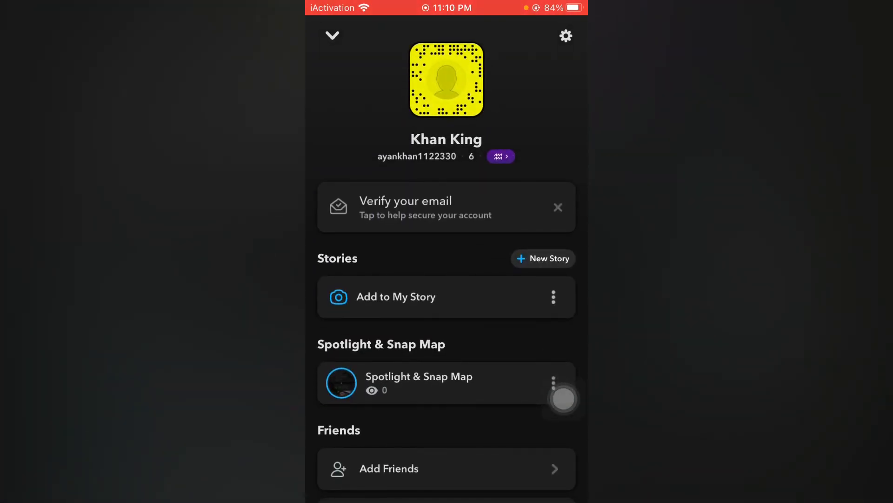
{"action": "left_click", "coordinate": [563, 397]}
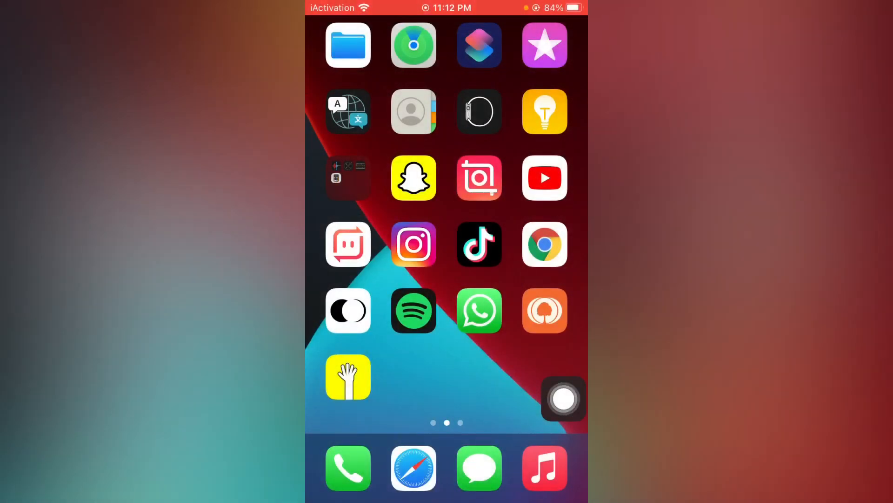
{"action": "scroll", "scroll_direction": "right", "scroll_amount": 3}
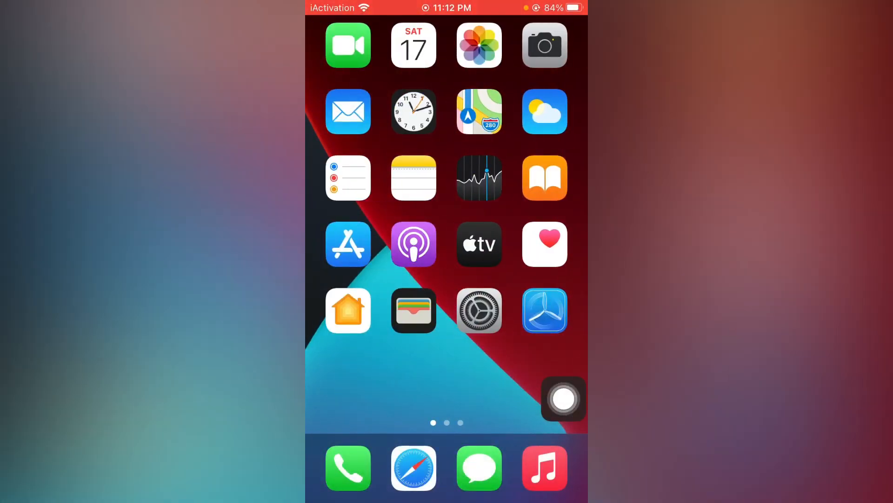